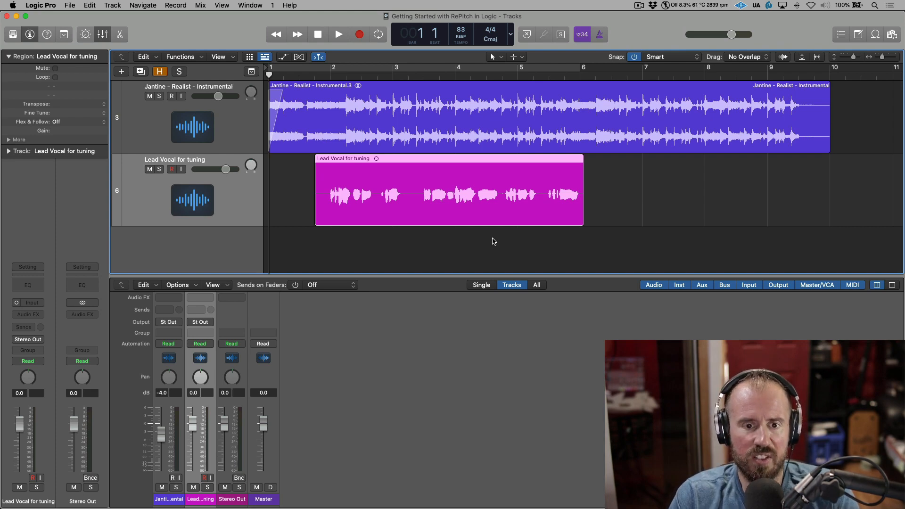
- Audition the raw lead vocal in playback before any correction
left_click(337, 34)
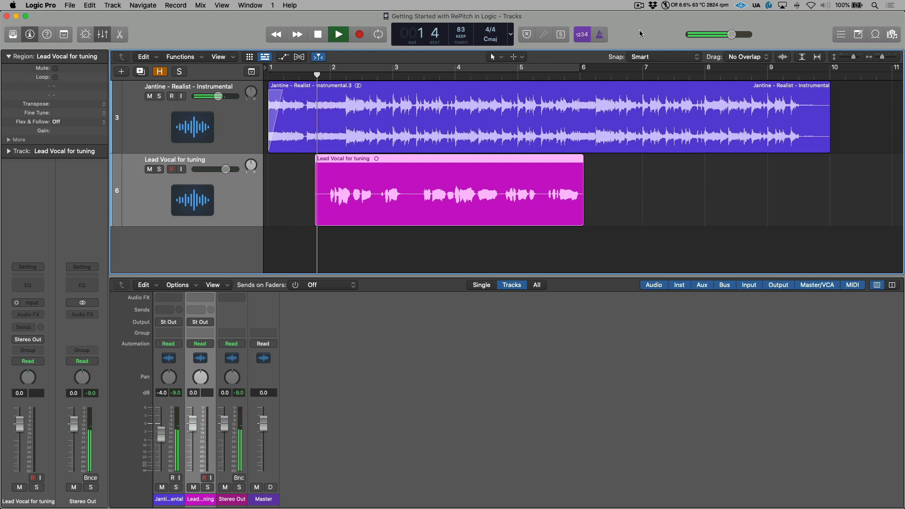
left_click(337, 33)
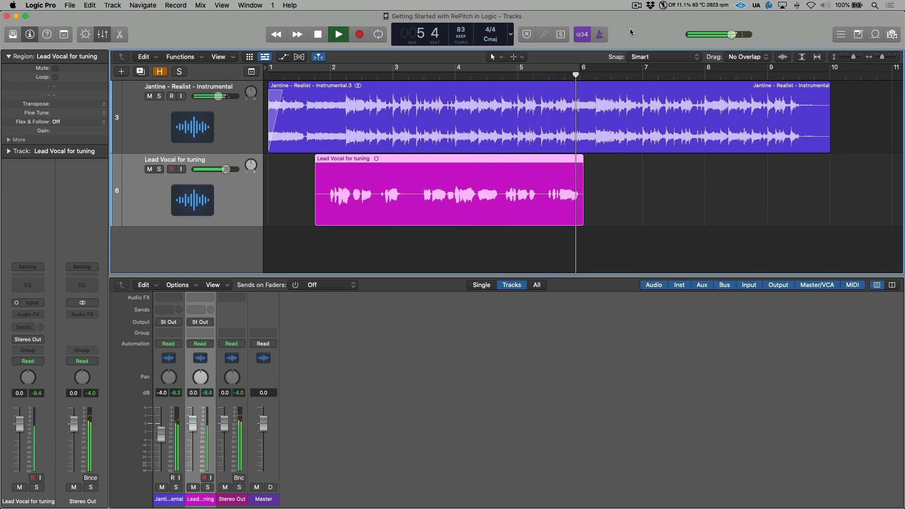
left_click(338, 34)
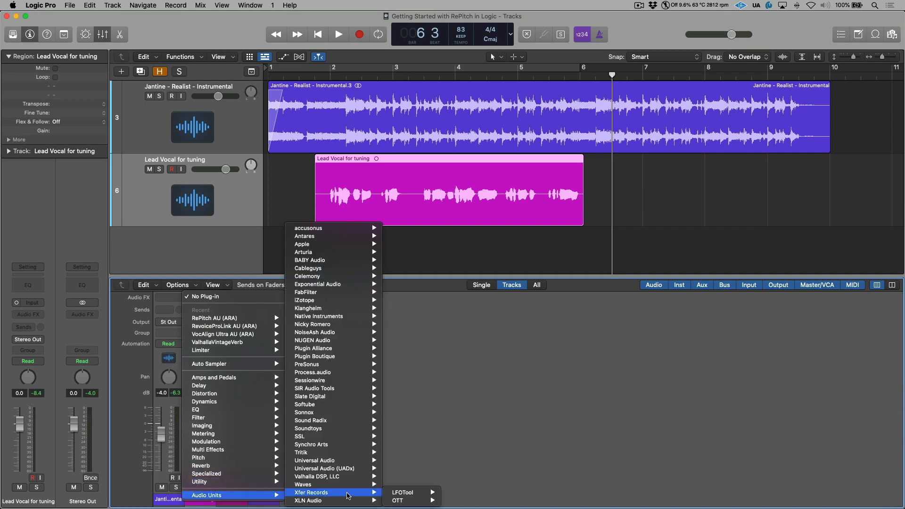
mouse_move(331, 443)
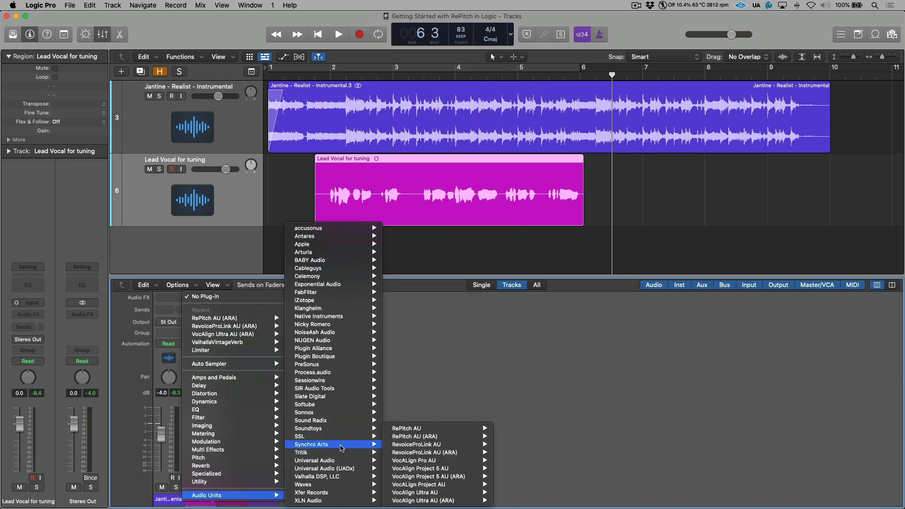
mouse_move(414, 435)
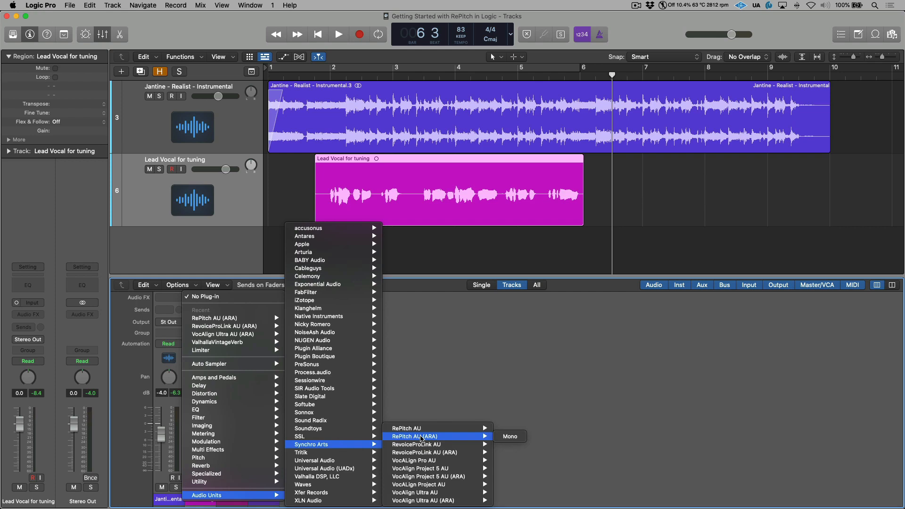
mouse_move(510, 435)
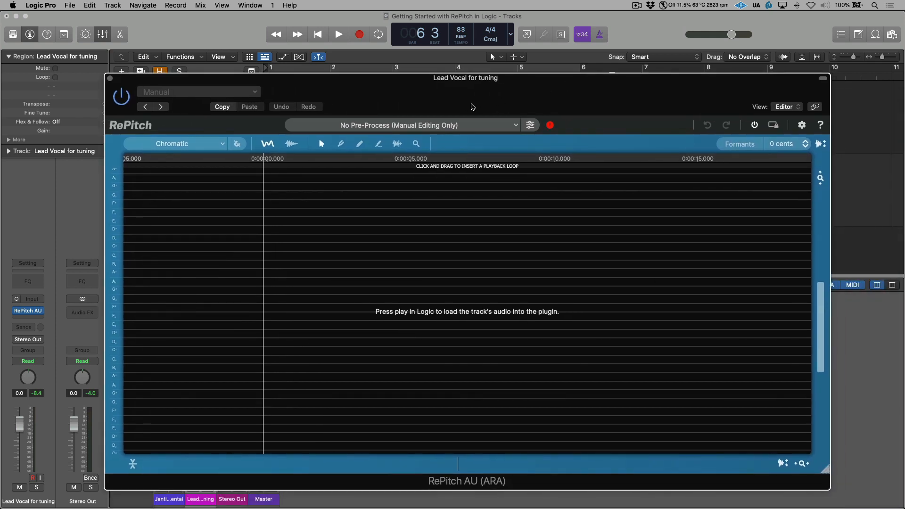
mouse_move(512, 125)
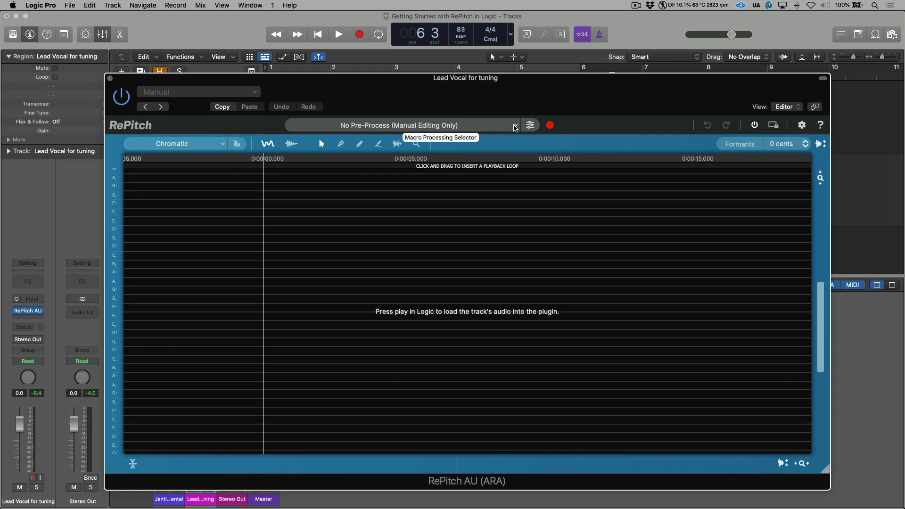
- Set RePitch's macro to No Pre-Process for manual editing only
left_click(512, 125)
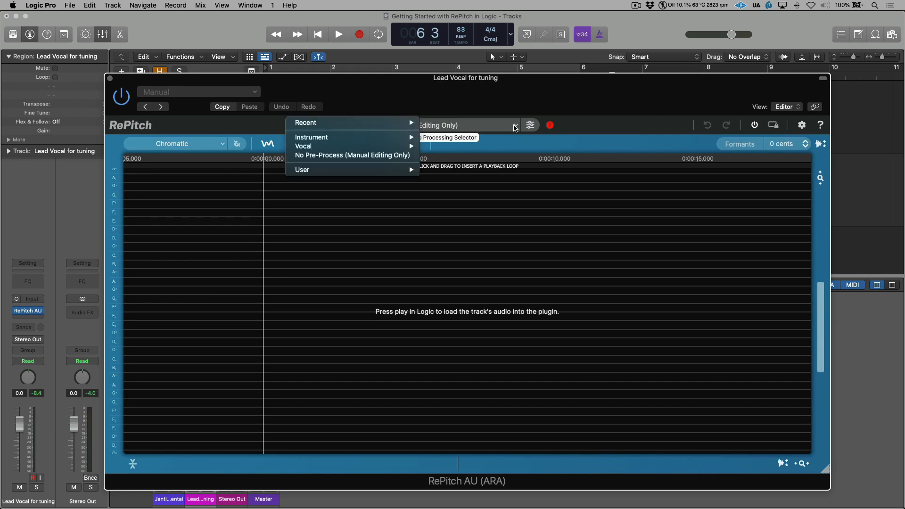
mouse_move(302, 146)
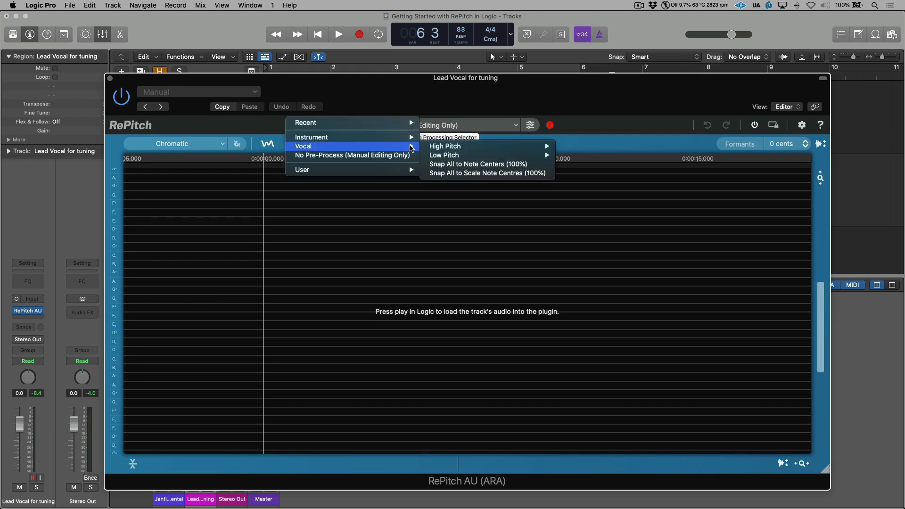
mouse_move(478, 163)
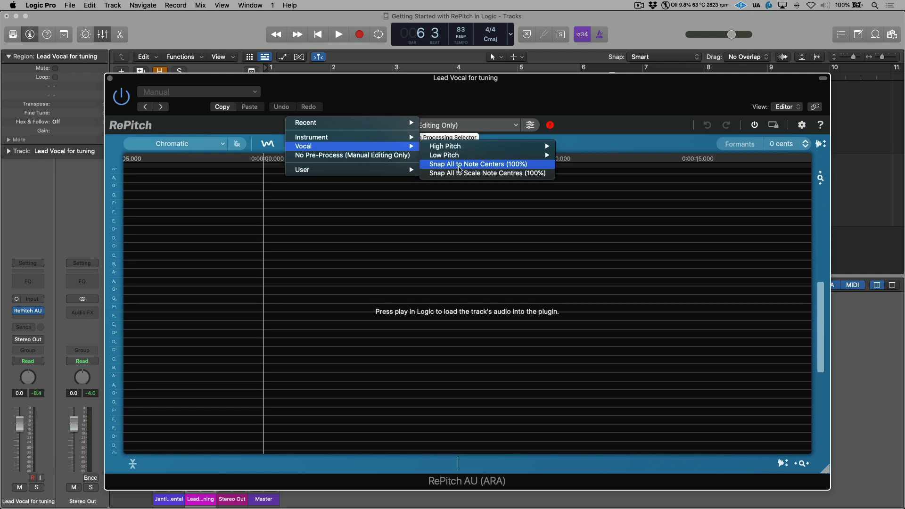
mouse_move(351, 155)
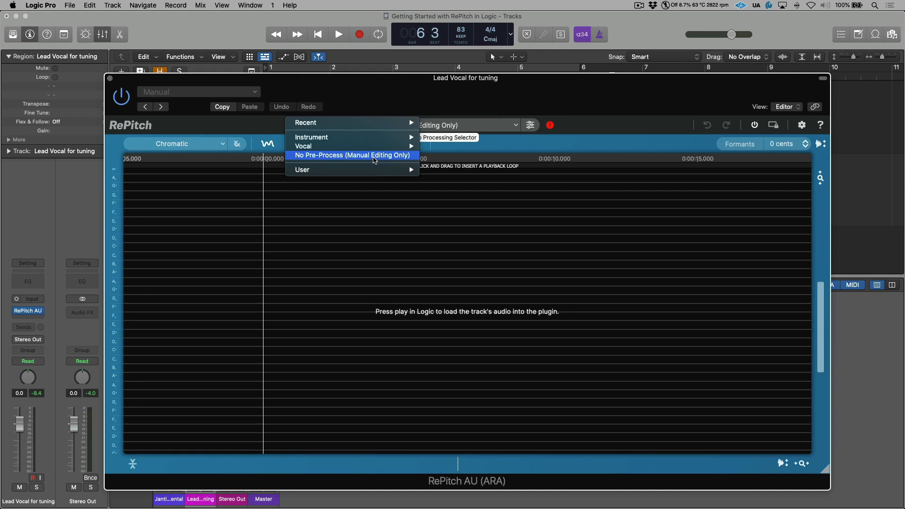
left_click(352, 156)
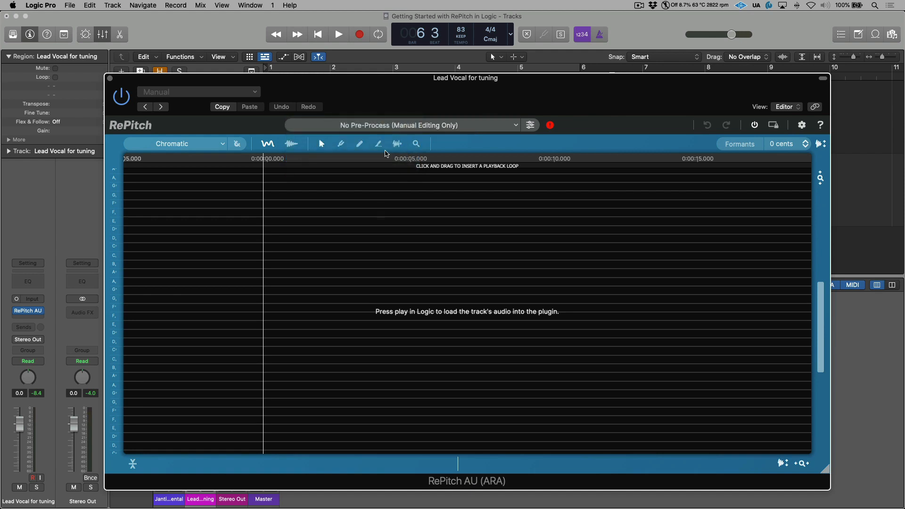
mouse_move(603, 93)
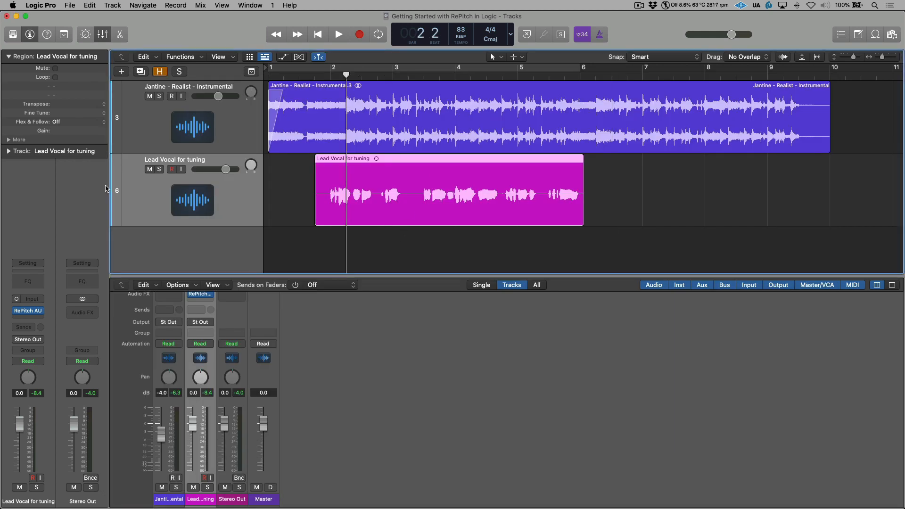
- Solo the lead vocal track and load its audio into RePitch
left_click(157, 169)
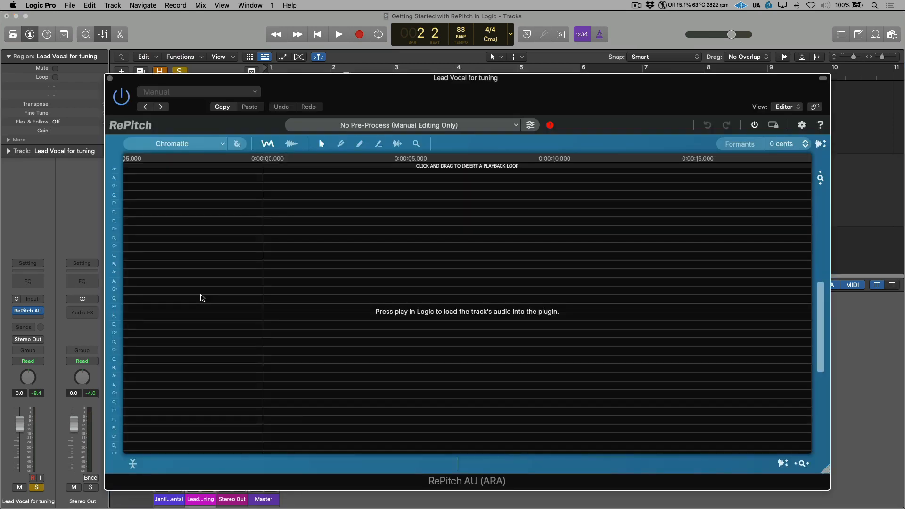
left_click(337, 34)
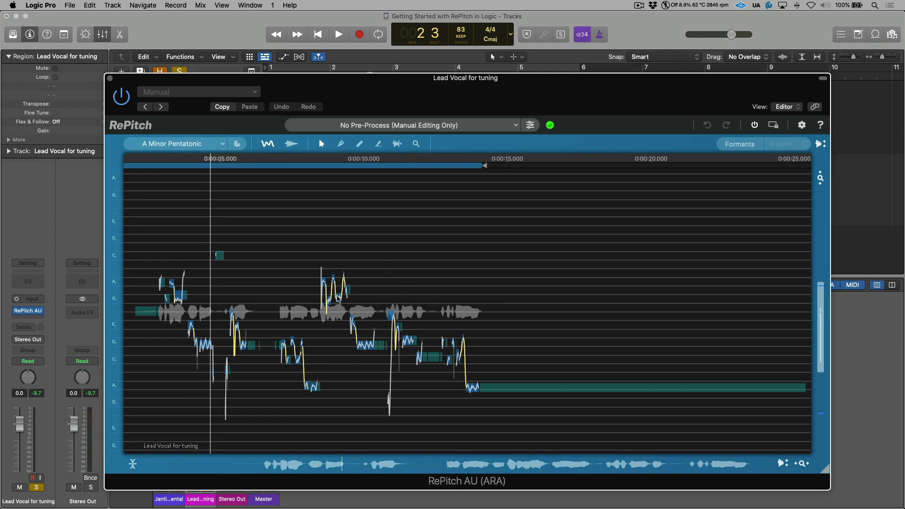
mouse_move(340, 333)
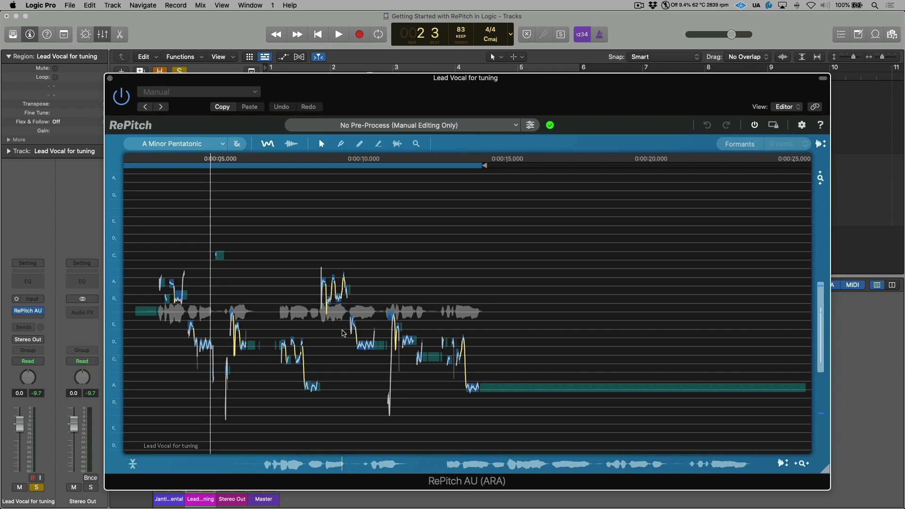
mouse_move(341, 330)
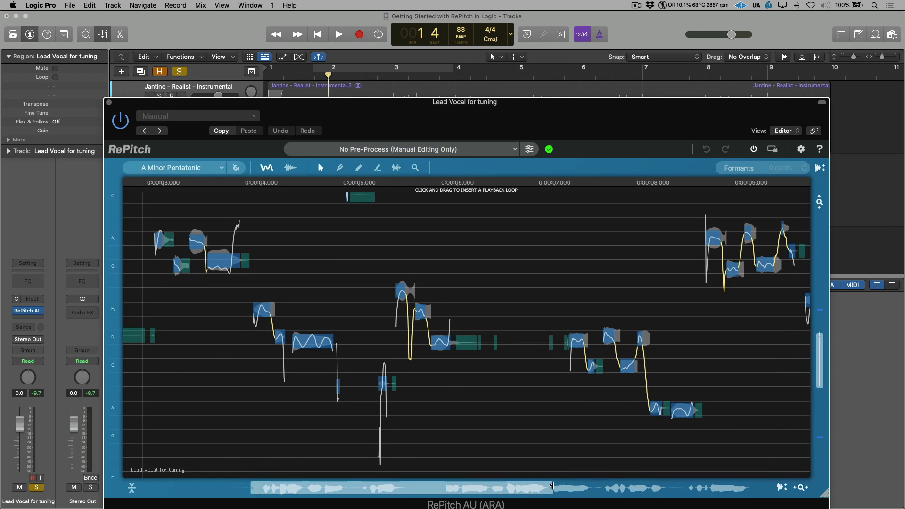
- Play the uncorrected vocal through RePitch, then stop playback
left_click(338, 34)
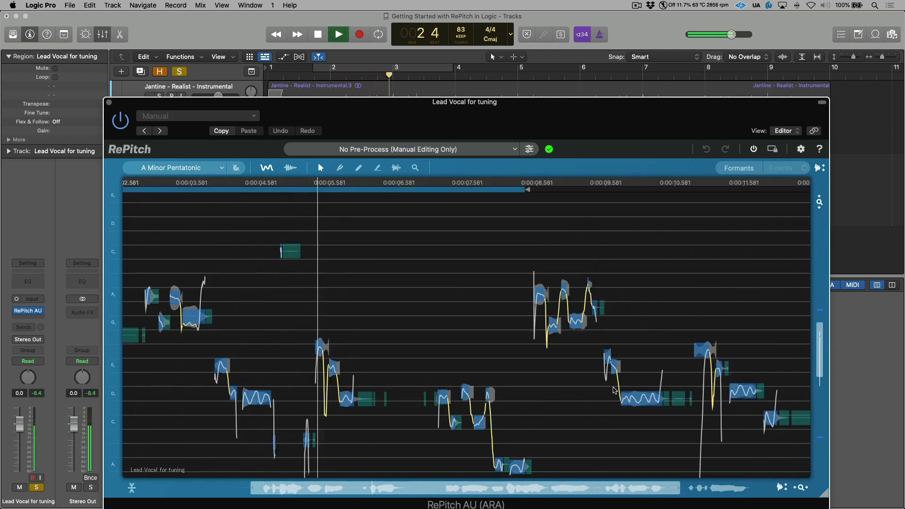
mouse_move(773, 149)
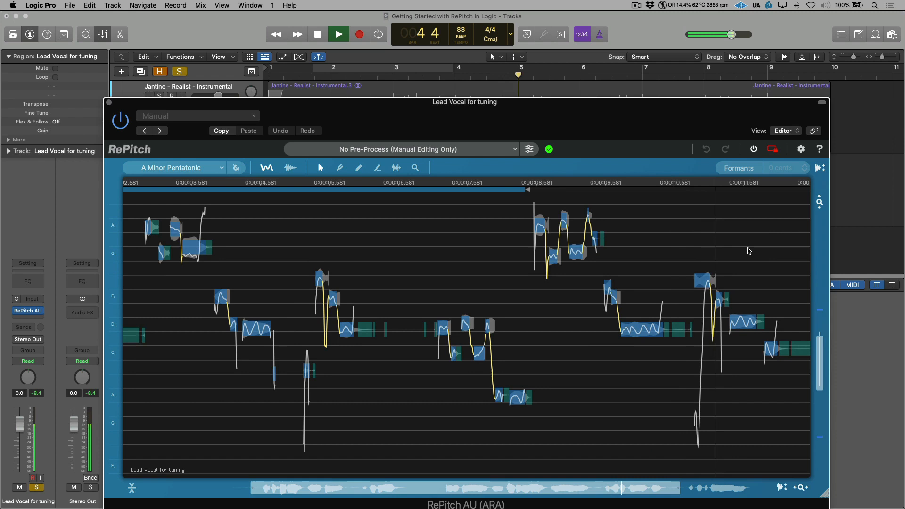
left_click(318, 34)
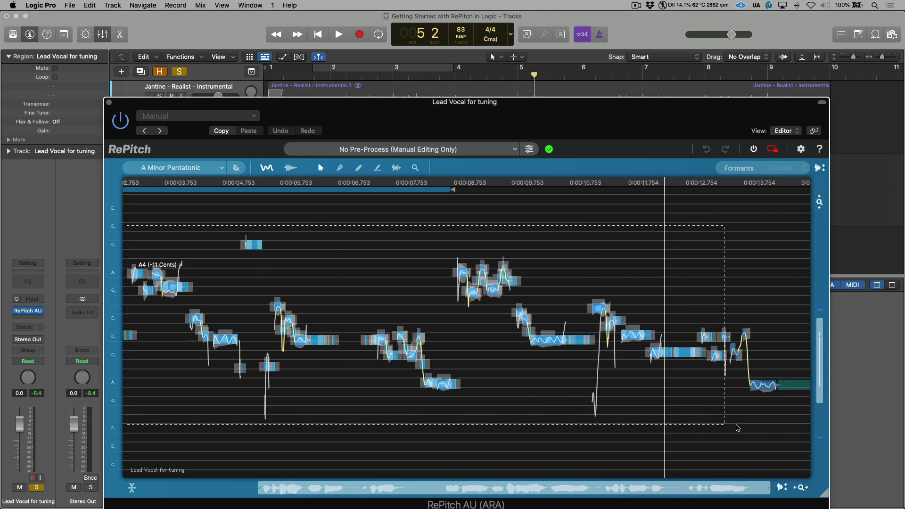
mouse_move(340, 168)
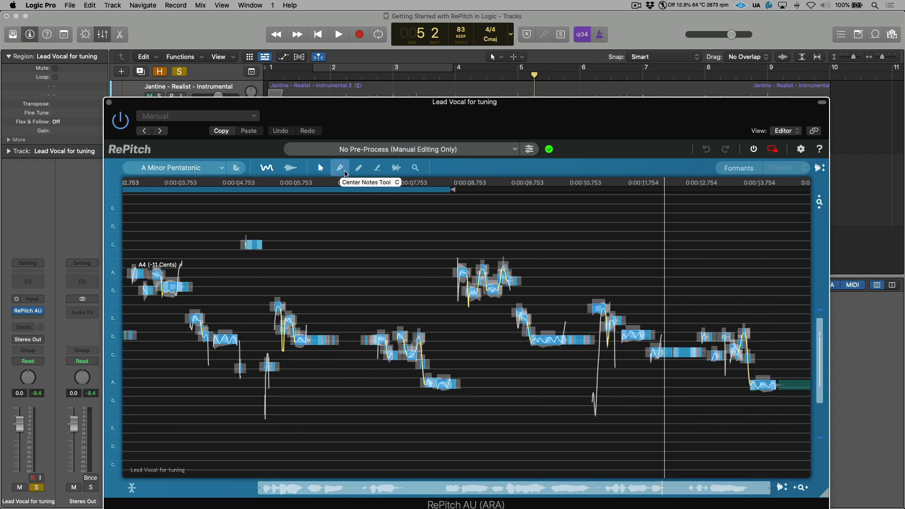
- With the Center Notes Tool, raise Correction to 100% and audition the centred vocal
left_click(340, 168)
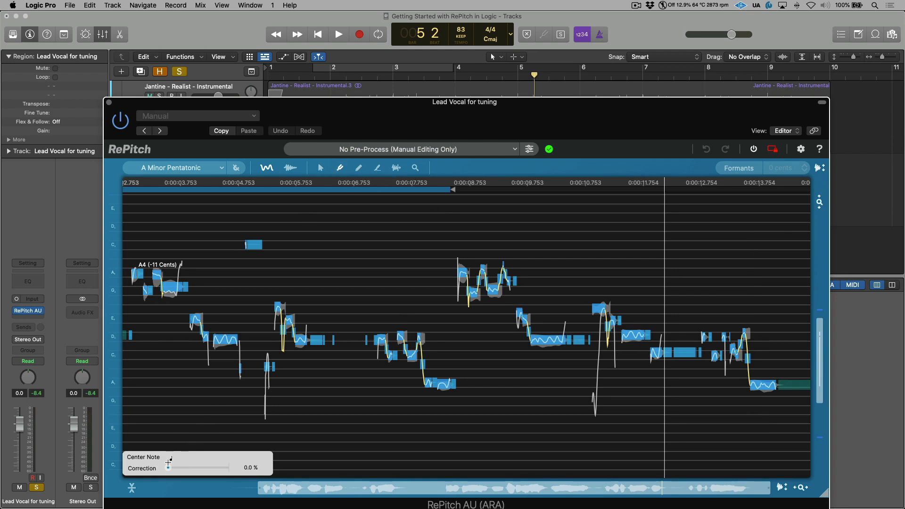
left_click_drag(168, 467, 231, 467)
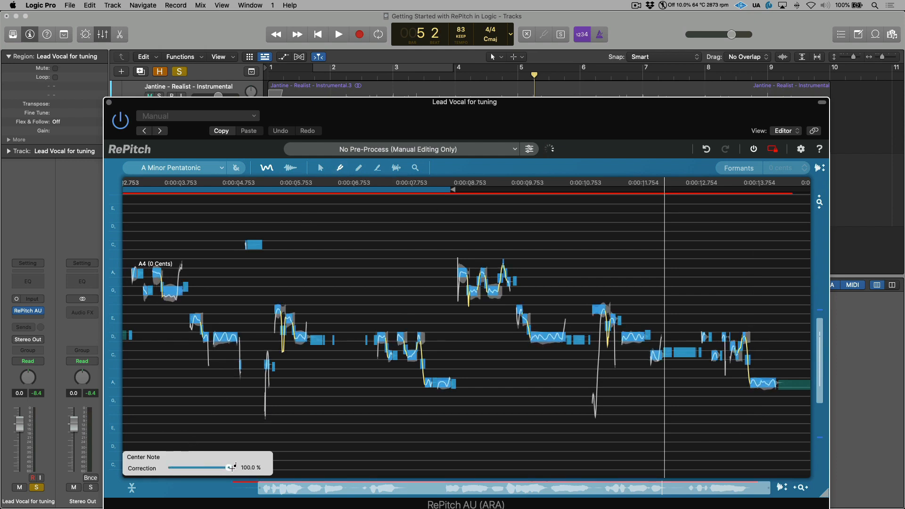
left_click_drag(234, 467, 228, 467)
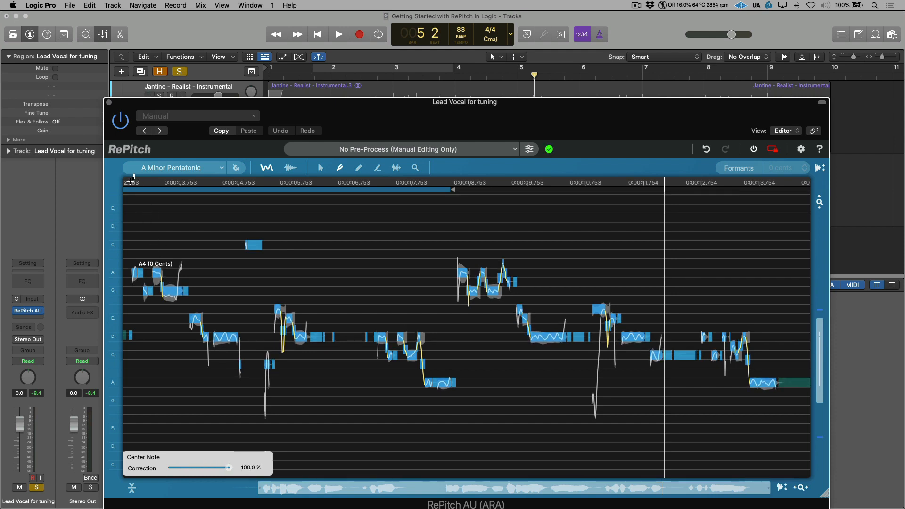
left_click(338, 34)
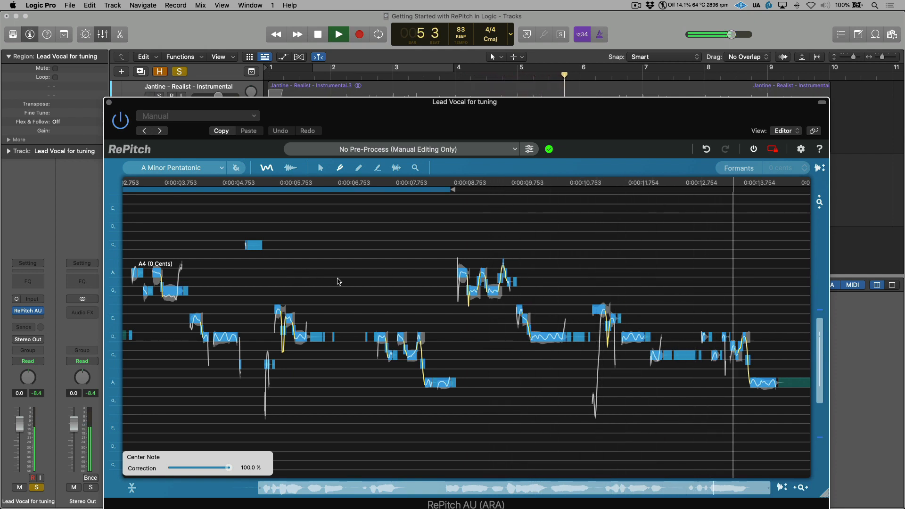
left_click(337, 34)
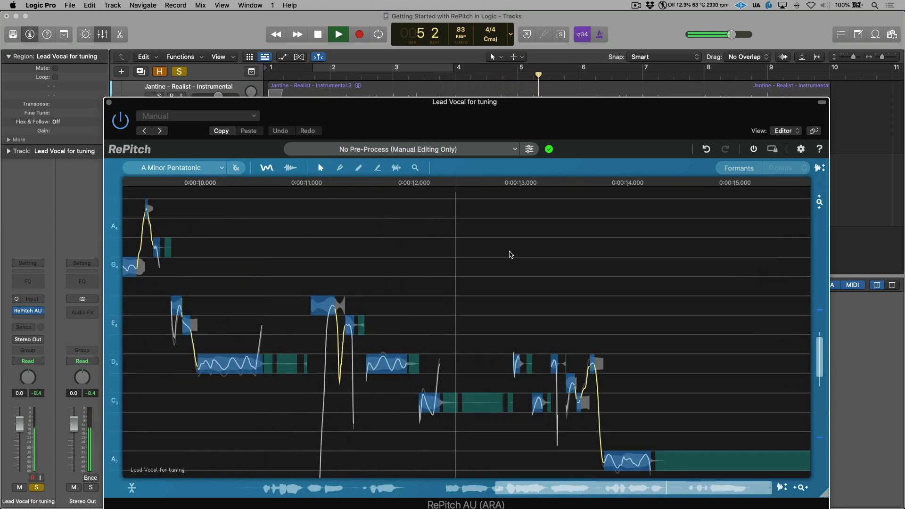
left_click(338, 34)
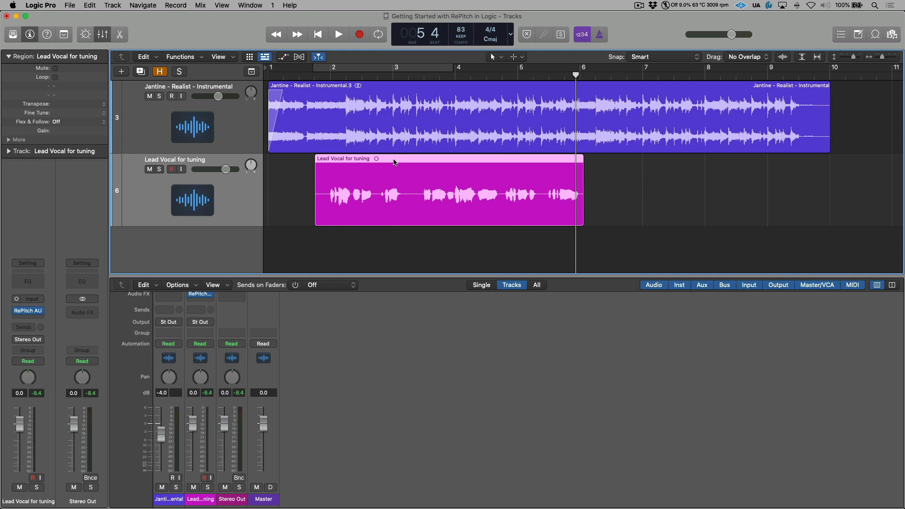
mouse_move(417, 163)
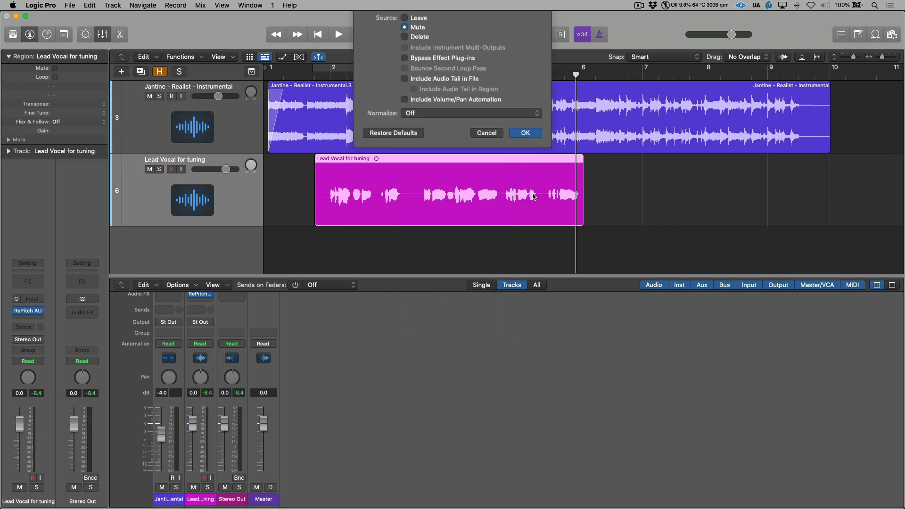
- Confirm Bounce in Place and play the new Lead Vocal for tuning_bip track
left_click(524, 133)
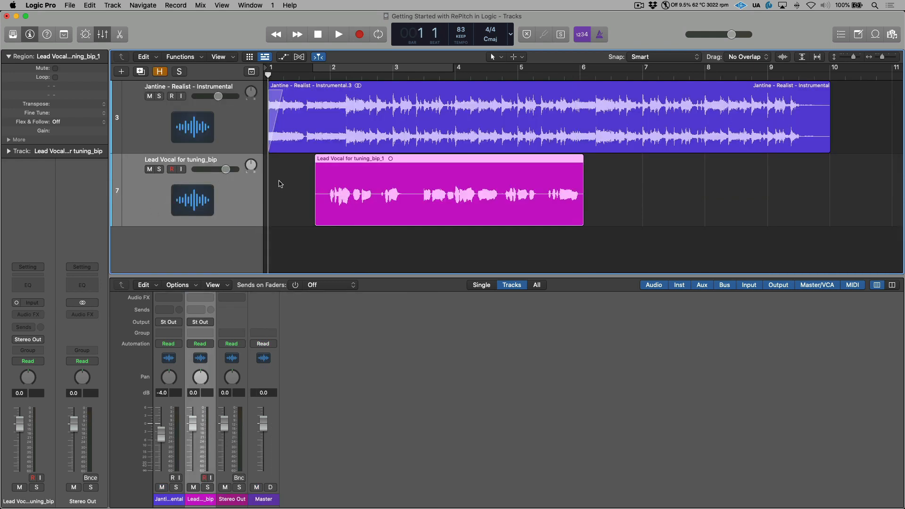
left_click(339, 34)
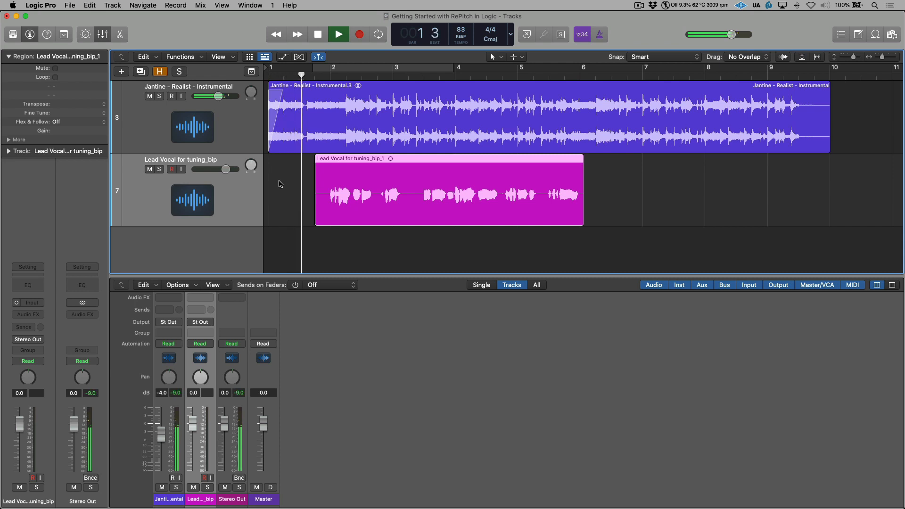
left_click(337, 34)
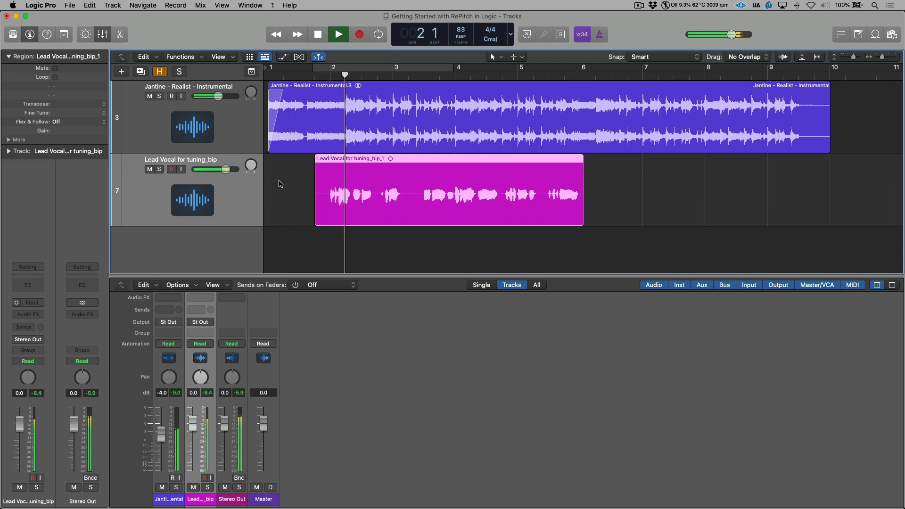